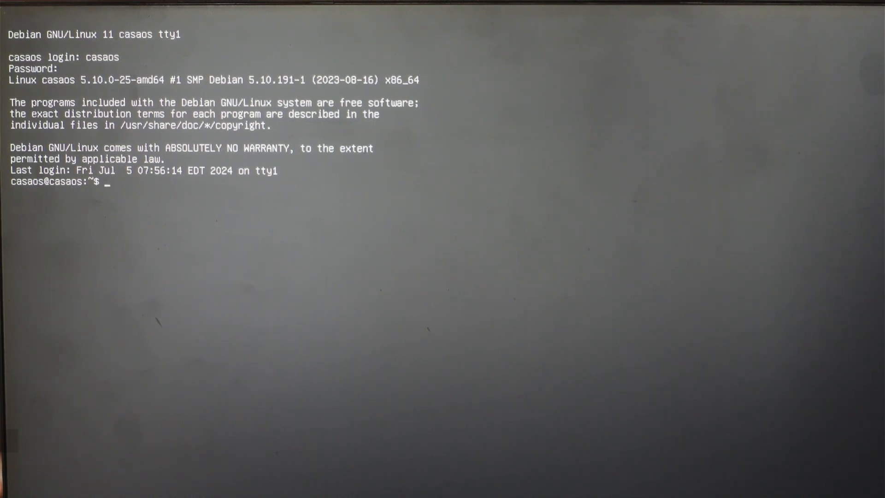
Run passwd to begin changing the casaos account's password
{"action": "type", "text": "pass"}
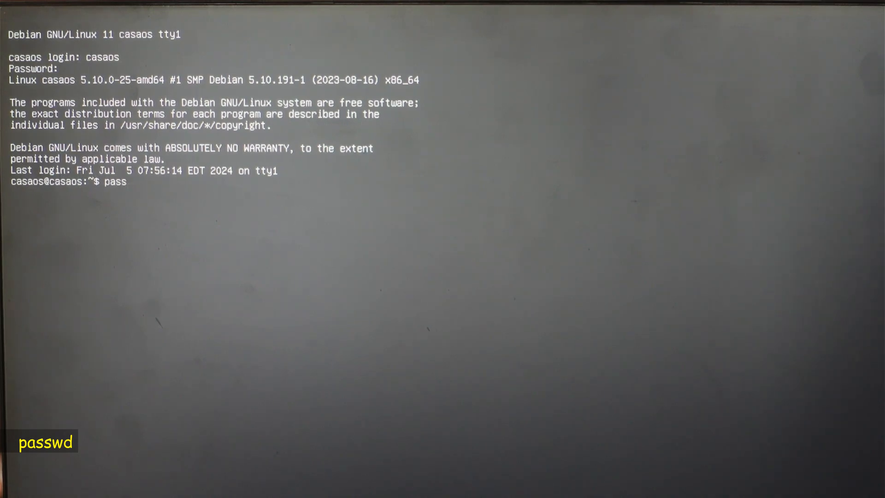
{"action": "key", "text": "Return"}
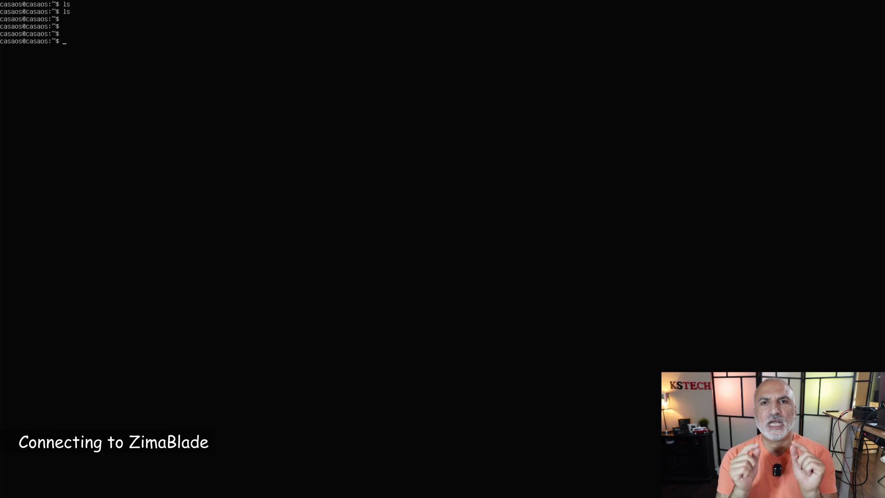
Run 'ip a' to display the server's network interfaces and IP addresses
{"action": "type", "text": "ip"}
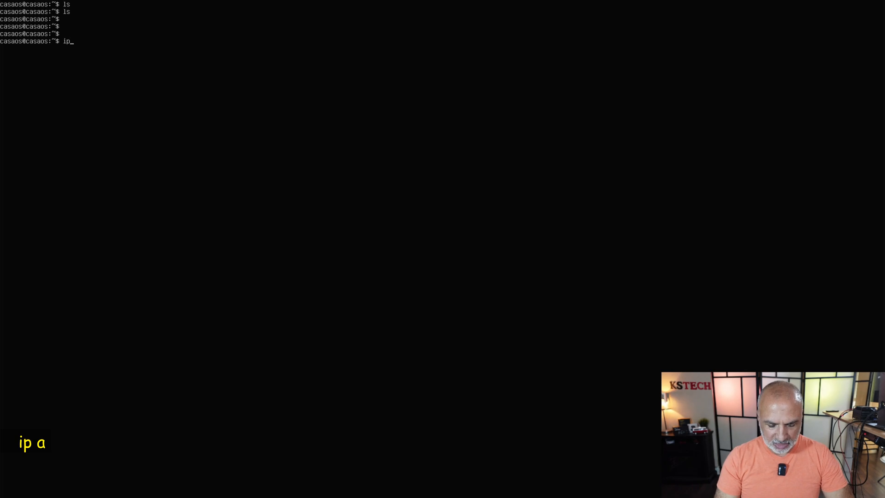
{"action": "key", "text": "Return"}
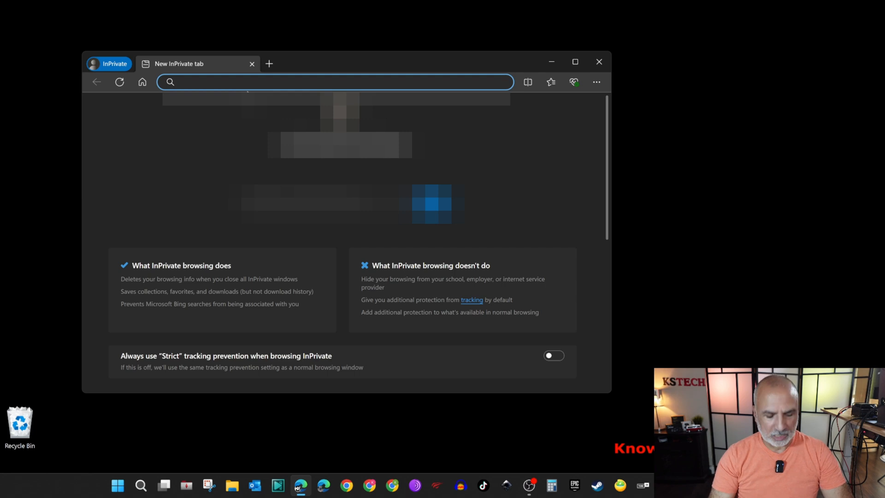
Load casaos.local in a maximized browser and create the first CasaOS user with a password
{"action": "type", "text": "casaos.local/#/welcome"}
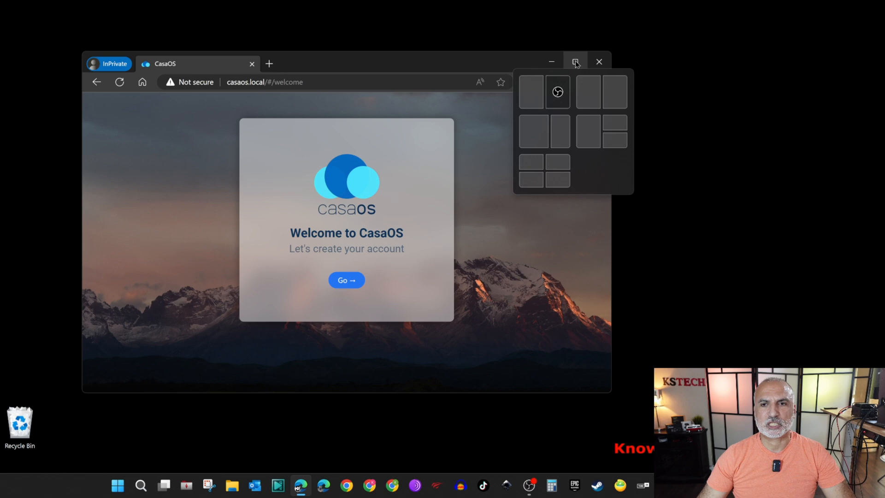
{"action": "left_click", "coordinate": [575, 61]}
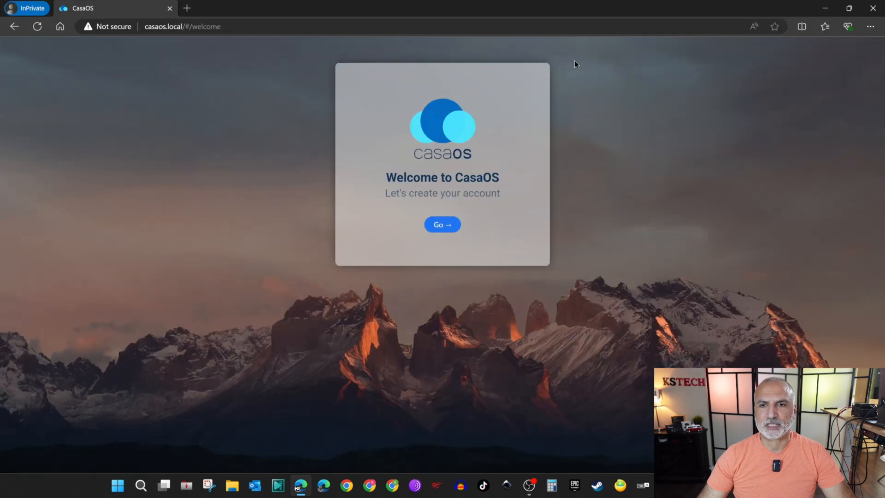
{"action": "left_click", "coordinate": [442, 224]}
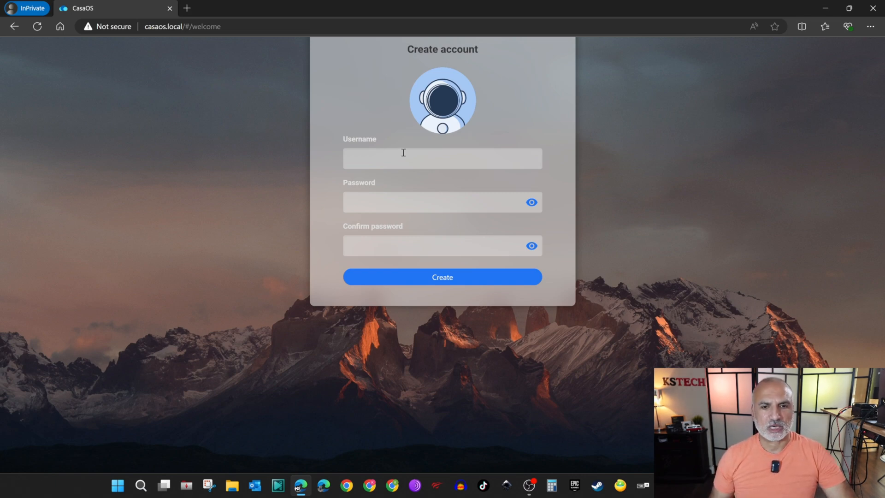
{"action": "type", "text": "kst"}
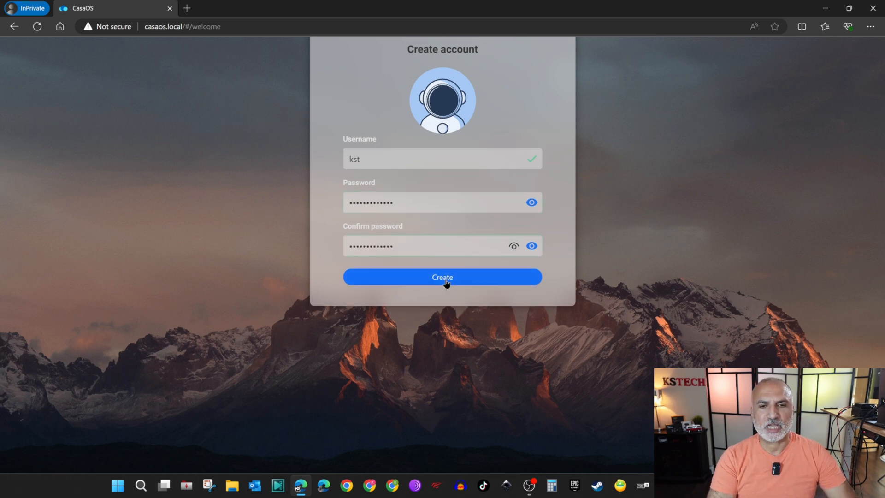
{"action": "left_click", "coordinate": [442, 277]}
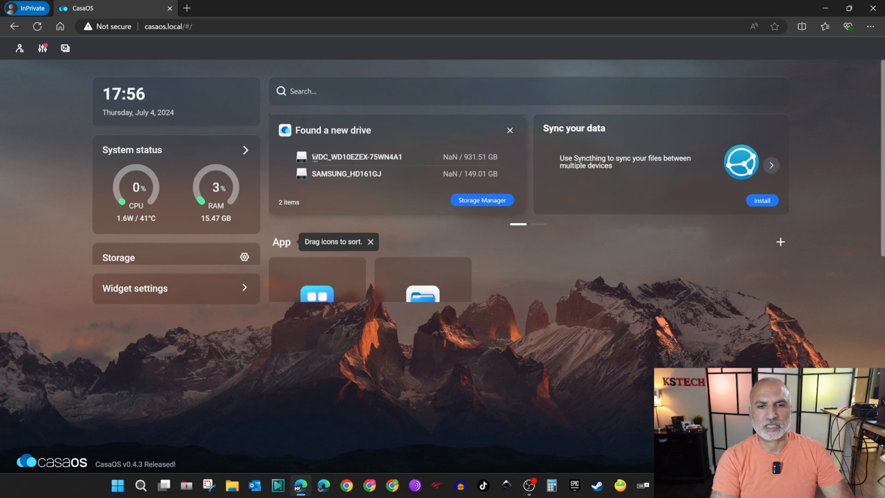
{"action": "mouse_move", "coordinate": [501, 161]}
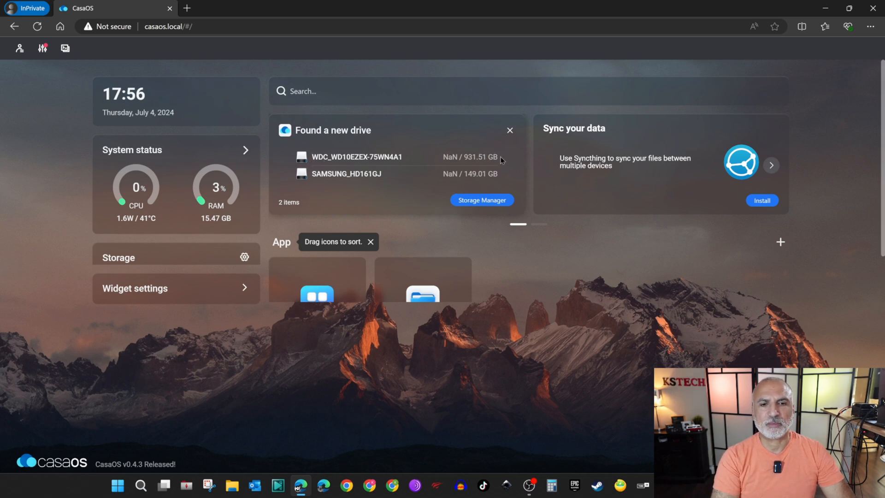
{"action": "mouse_move", "coordinate": [435, 179]}
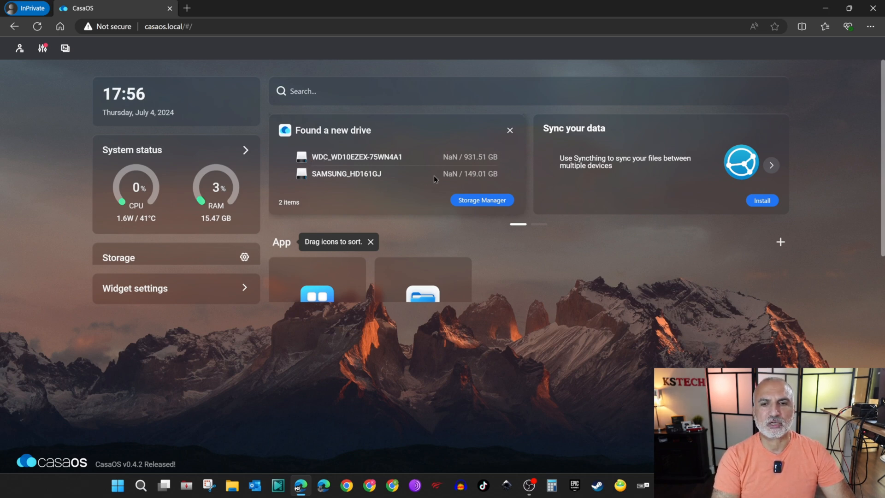
{"action": "mouse_move", "coordinate": [415, 187]}
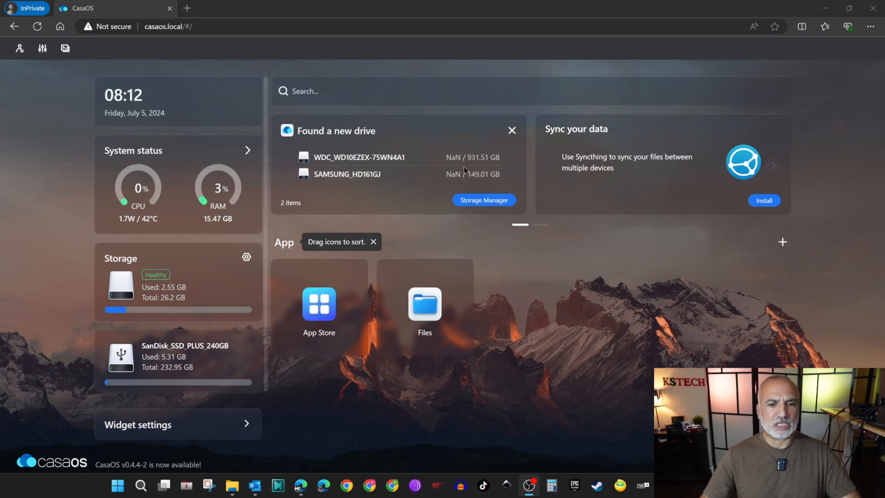
{"action": "left_click", "coordinate": [424, 303]}
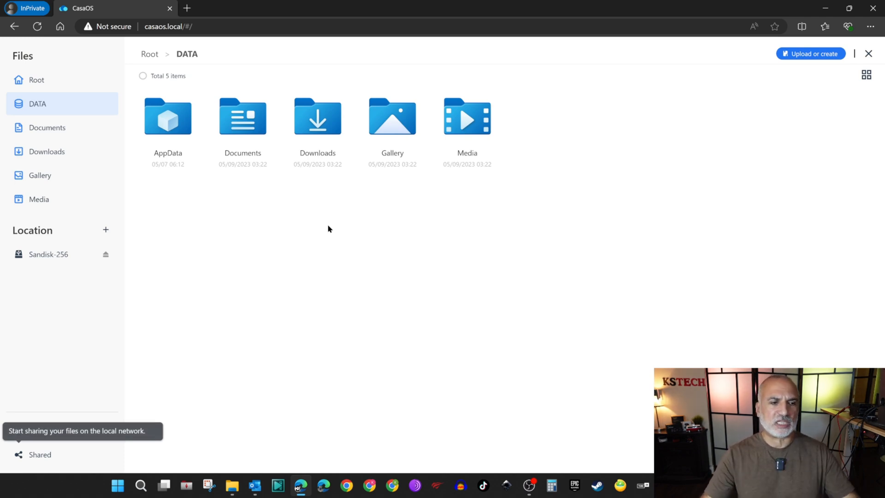
{"action": "mouse_move", "coordinate": [226, 279]}
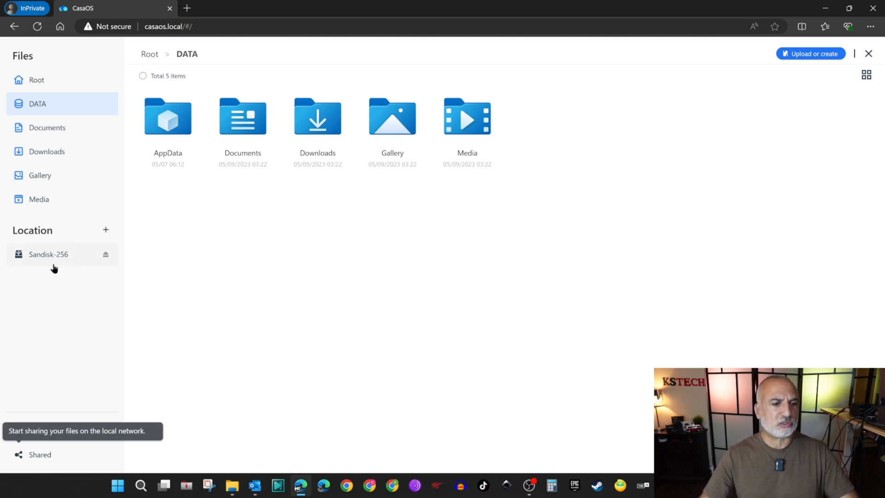
{"action": "mouse_move", "coordinate": [40, 255]}
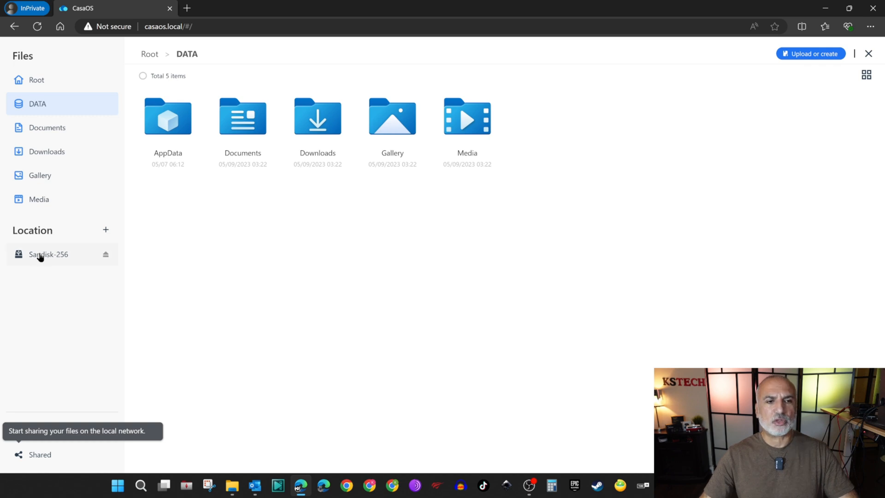
{"action": "left_click", "coordinate": [48, 254]}
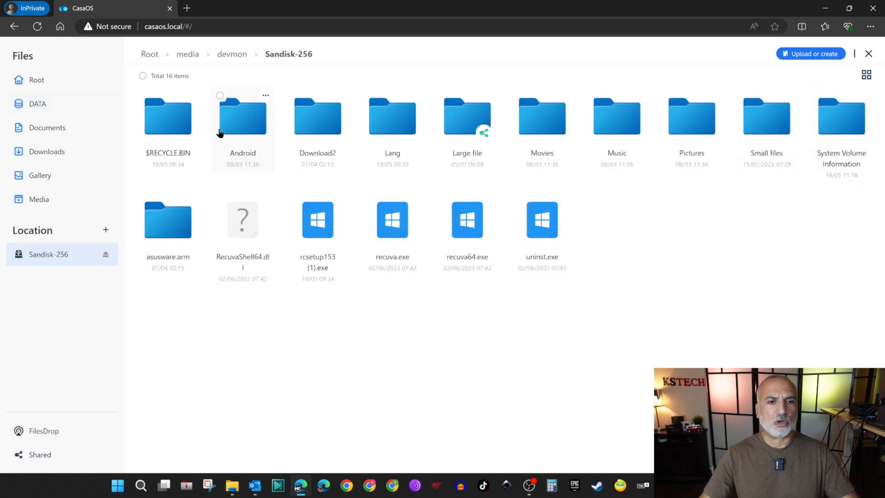
{"action": "mouse_move", "coordinate": [626, 232]}
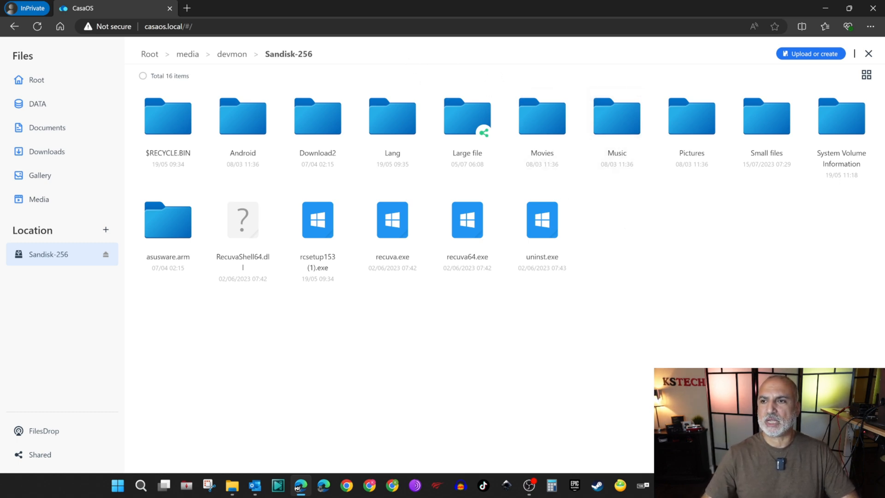
{"action": "left_click", "coordinate": [867, 53]}
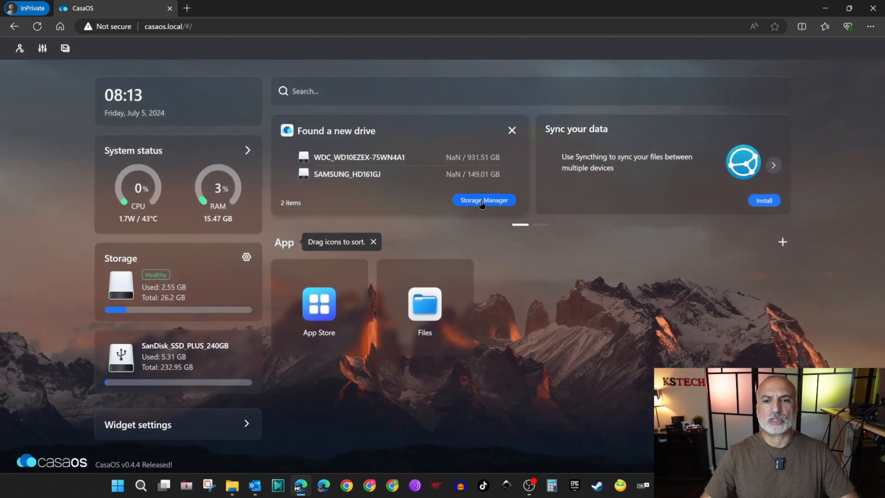
Create storage 'Samsung' from drive sdb (SAMSUNG_HD161GJ), then close Storage Manager
{"action": "left_click", "coordinate": [483, 199]}
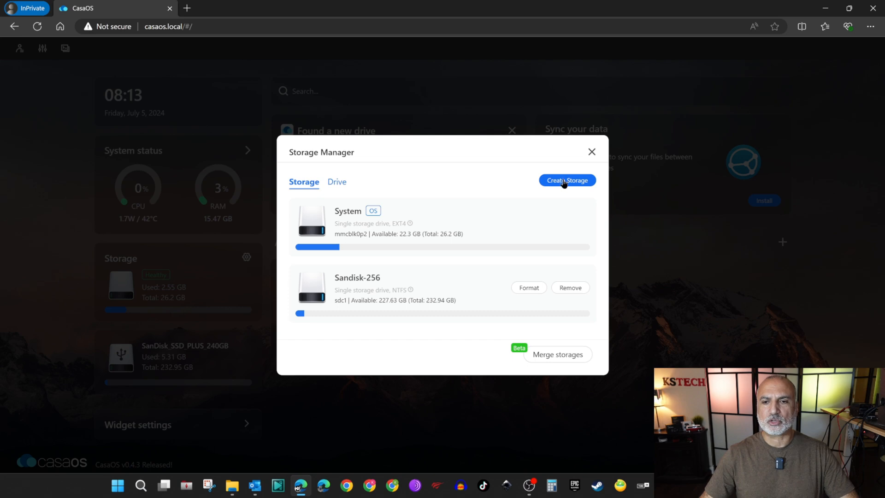
{"action": "left_click", "coordinate": [566, 180]}
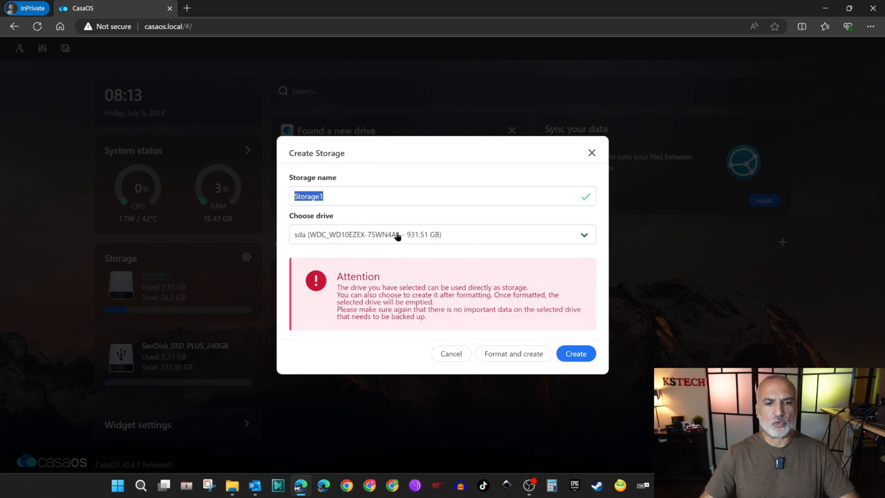
{"action": "left_click", "coordinate": [442, 234]}
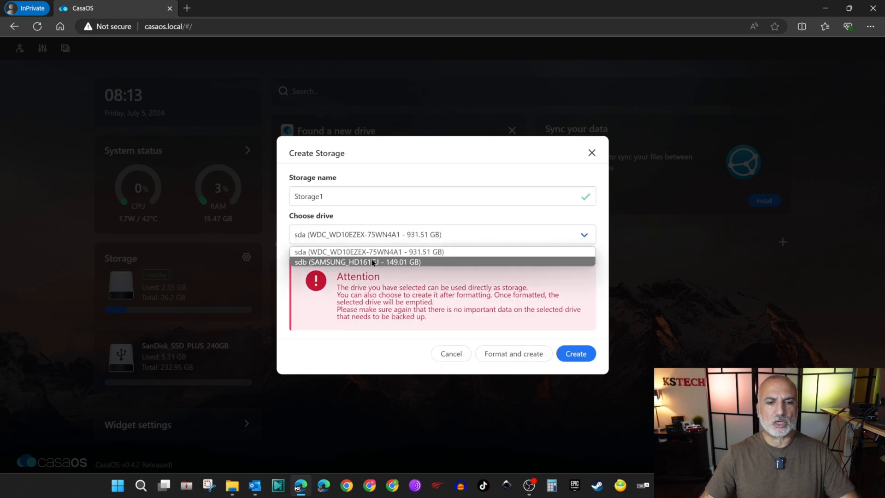
{"action": "mouse_move", "coordinate": [375, 252]}
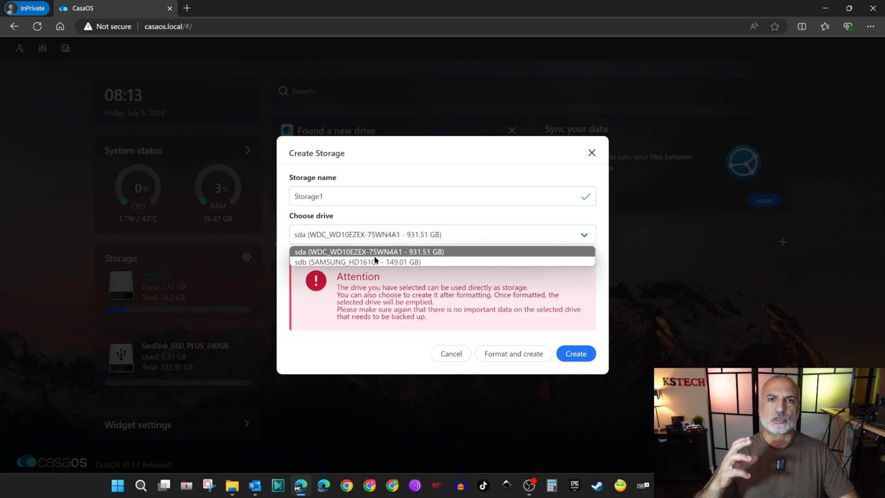
{"action": "mouse_move", "coordinate": [360, 261]}
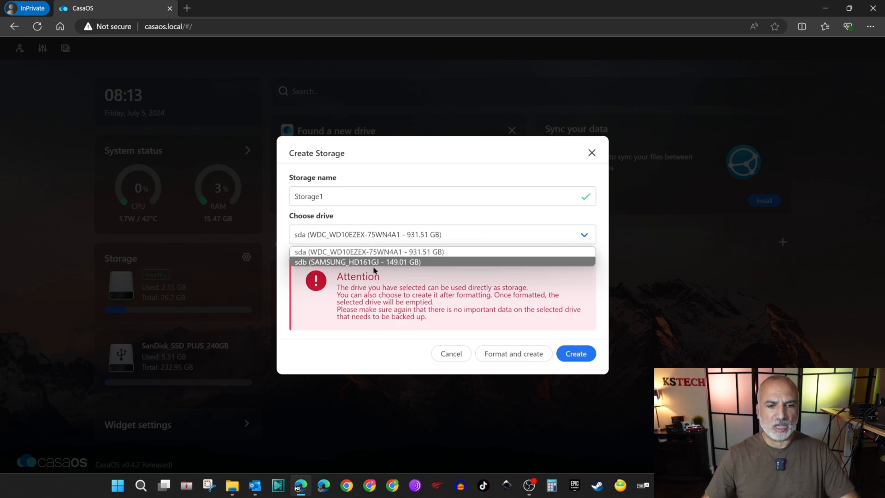
{"action": "mouse_move", "coordinate": [325, 265]}
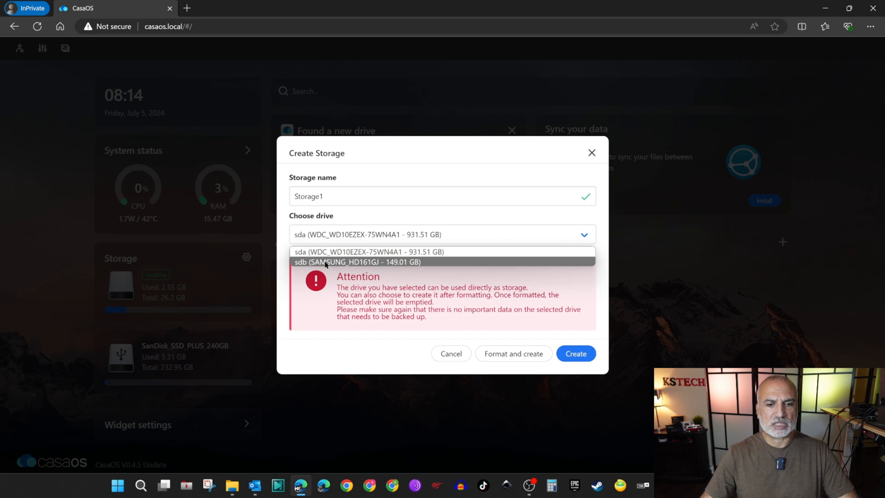
{"action": "left_click", "coordinate": [358, 262]}
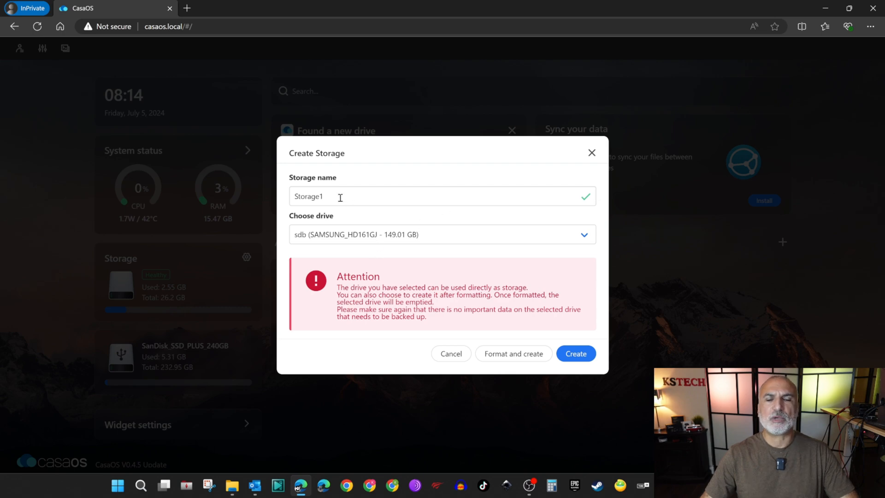
{"action": "type", "text": "s"}
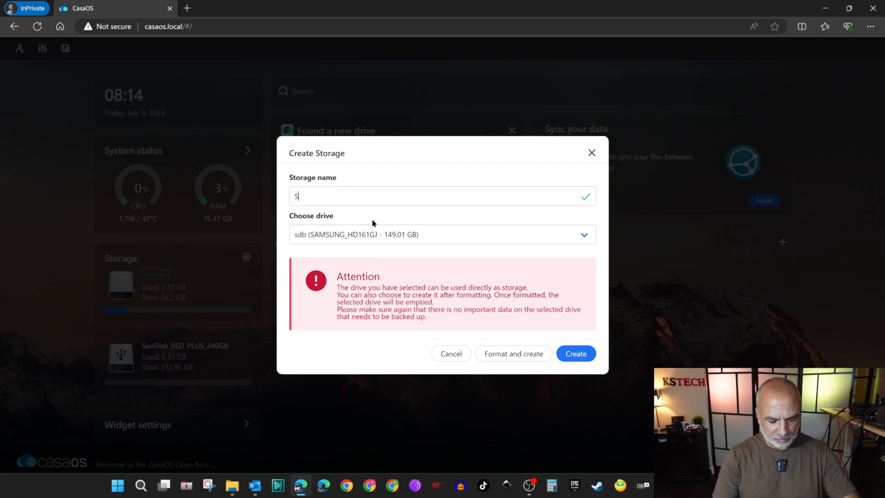
{"action": "type", "text": "amsung"}
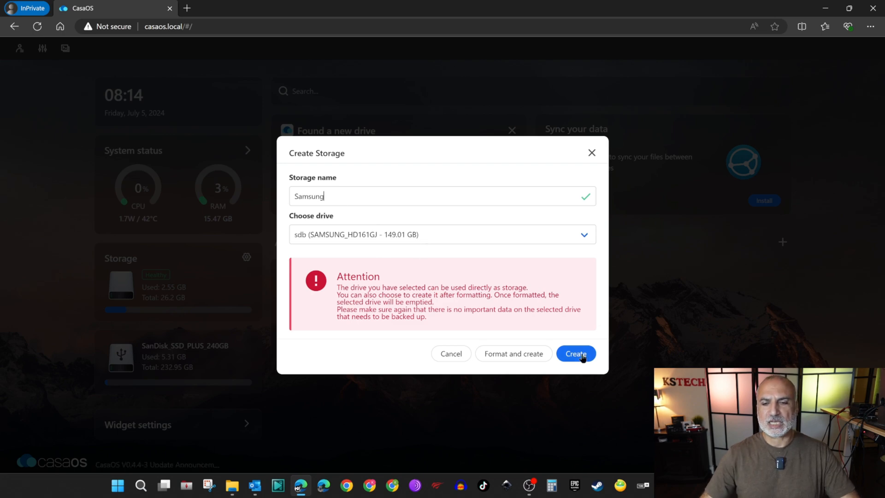
{"action": "mouse_move", "coordinate": [512, 354]}
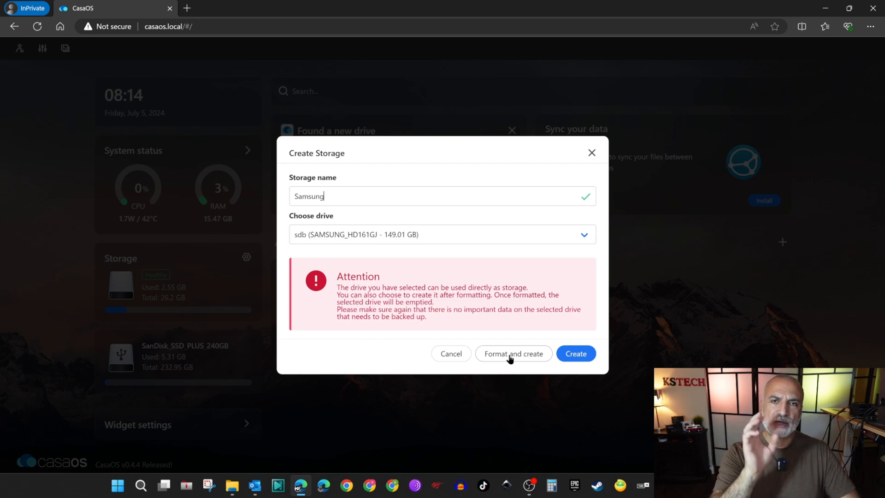
{"action": "mouse_move", "coordinate": [546, 383]}
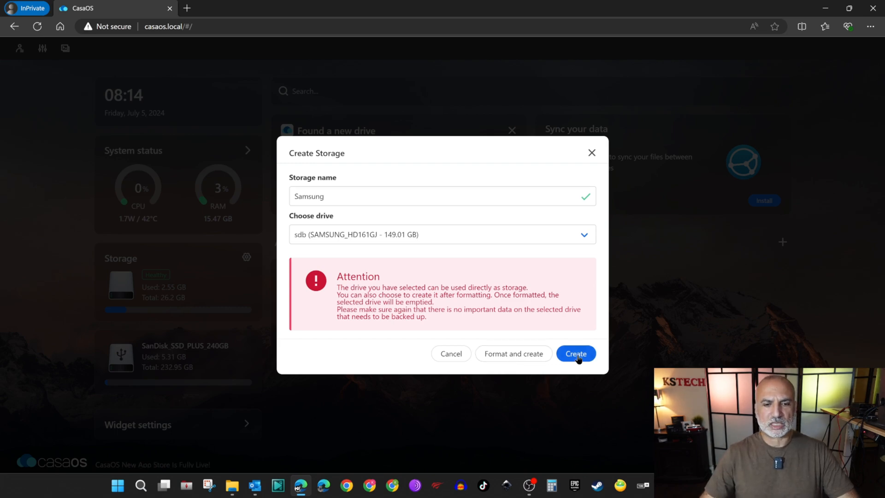
{"action": "left_click", "coordinate": [575, 354]}
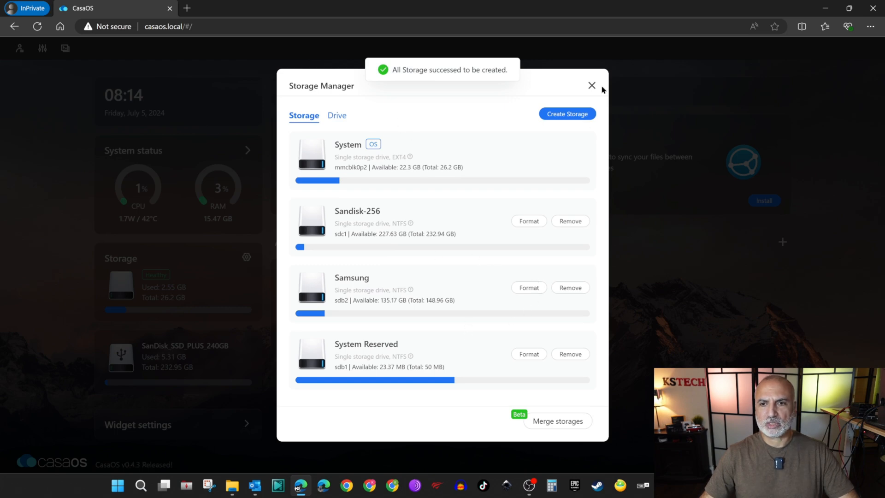
{"action": "left_click", "coordinate": [591, 85]}
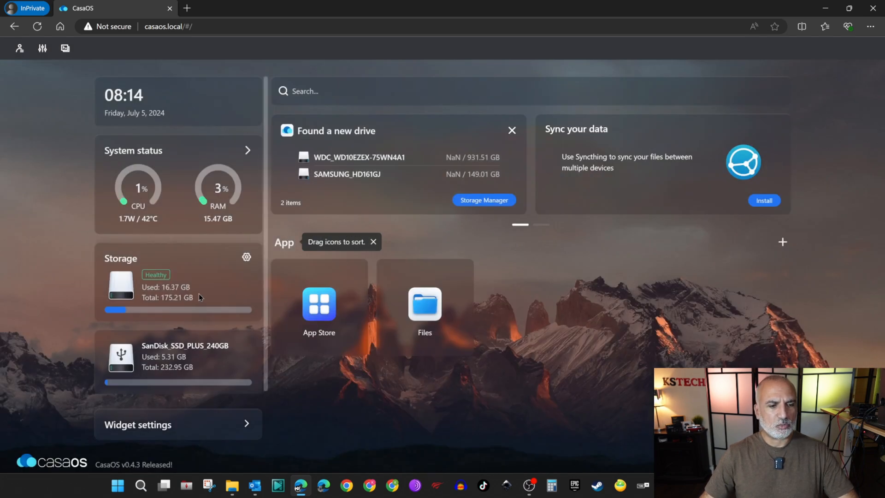
Open the Files app and browse the Samsung location's 13 items
{"action": "left_click", "coordinate": [424, 303]}
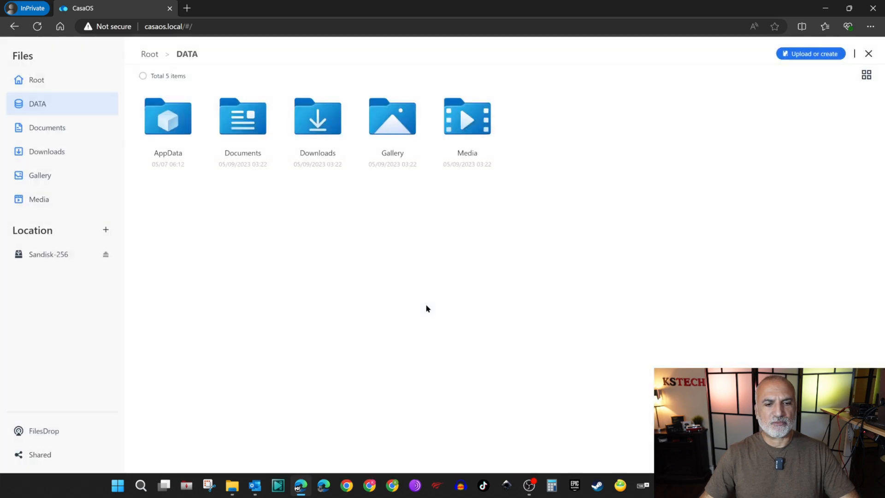
{"action": "mouse_move", "coordinate": [103, 281]}
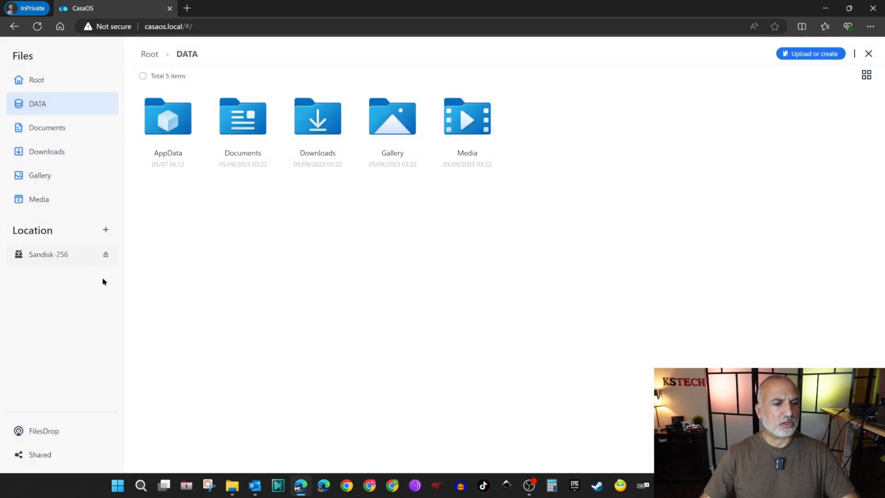
{"action": "mouse_move", "coordinate": [67, 297]}
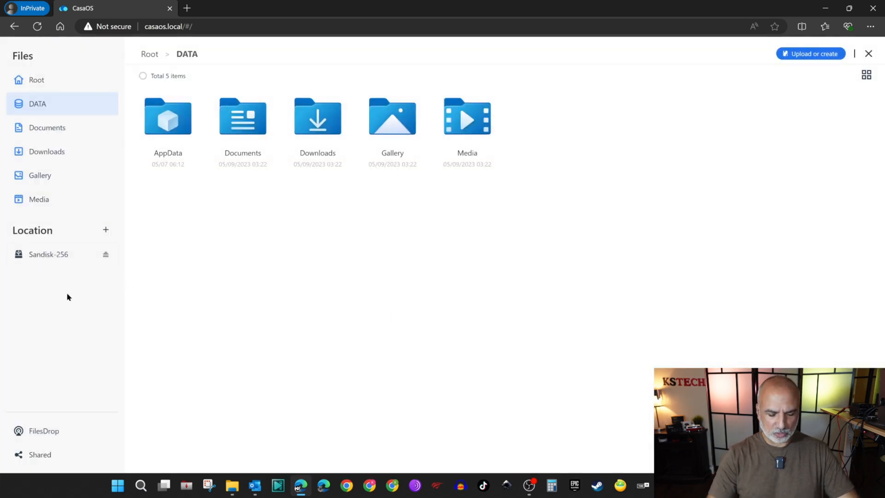
{"action": "left_click", "coordinate": [868, 53]}
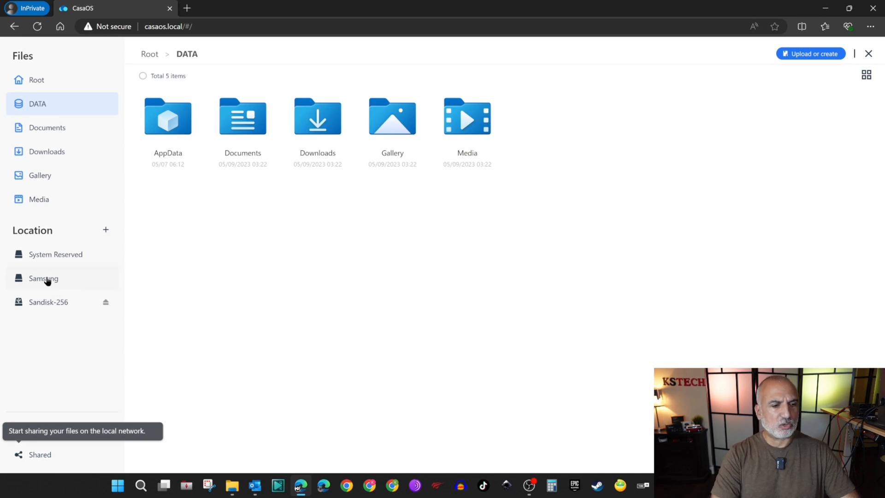
{"action": "left_click", "coordinate": [43, 278]}
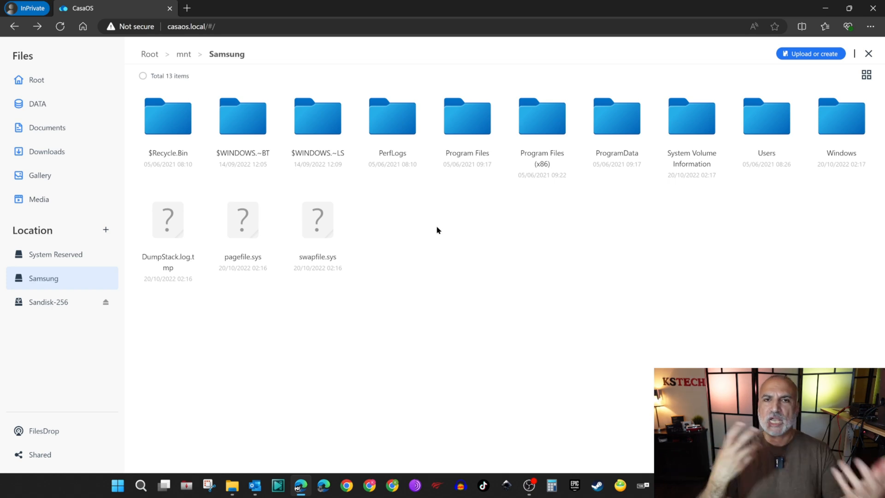
{"action": "mouse_move", "coordinate": [425, 210]}
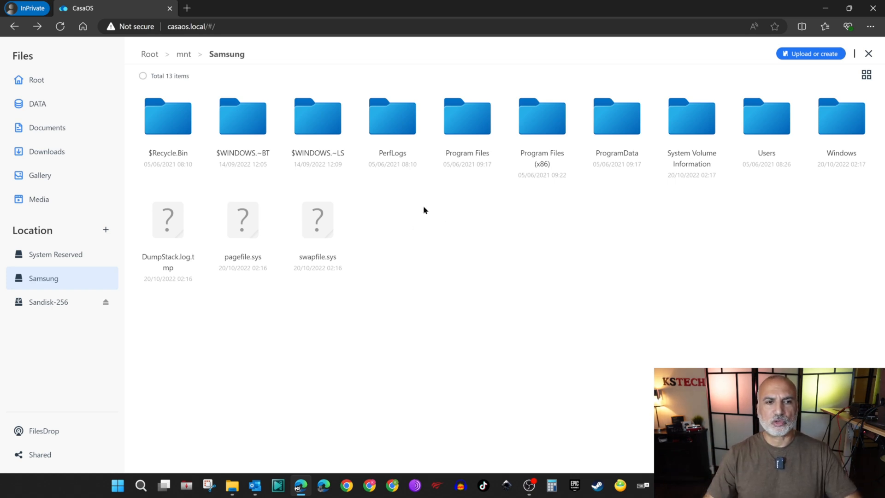
{"action": "mouse_move", "coordinate": [411, 198]}
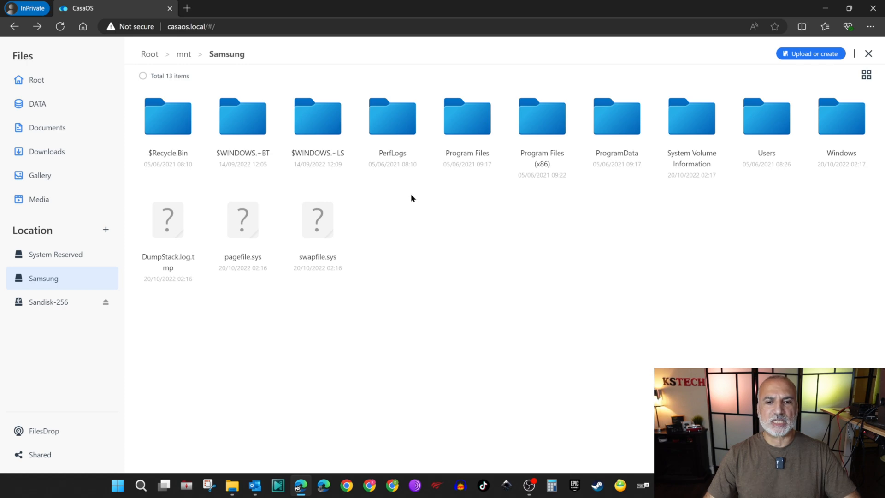
Create a new folder named 'Backup' on Samsung with sharing enabled
{"action": "right_click", "coordinate": [411, 198]}
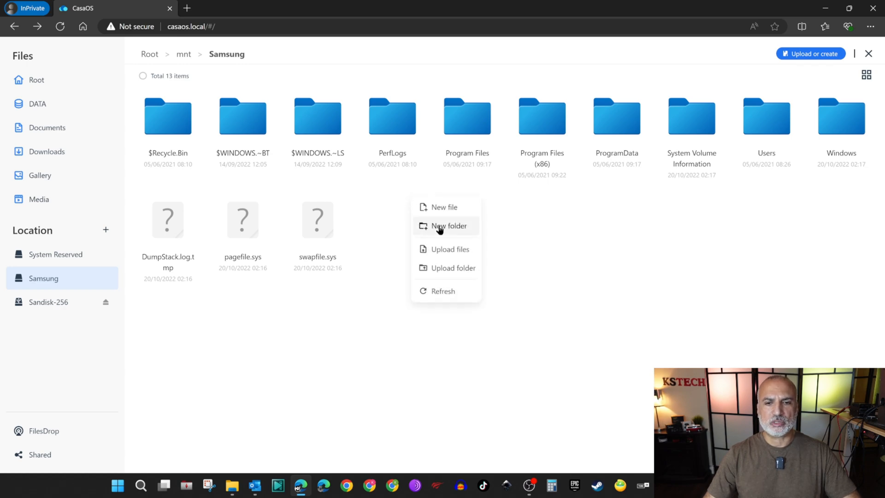
{"action": "left_click", "coordinate": [448, 226]}
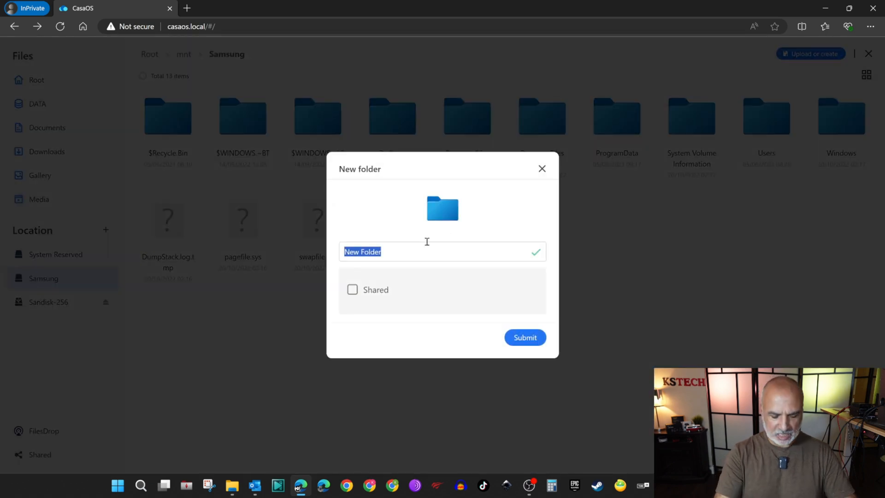
{"action": "type", "text": "Backup"}
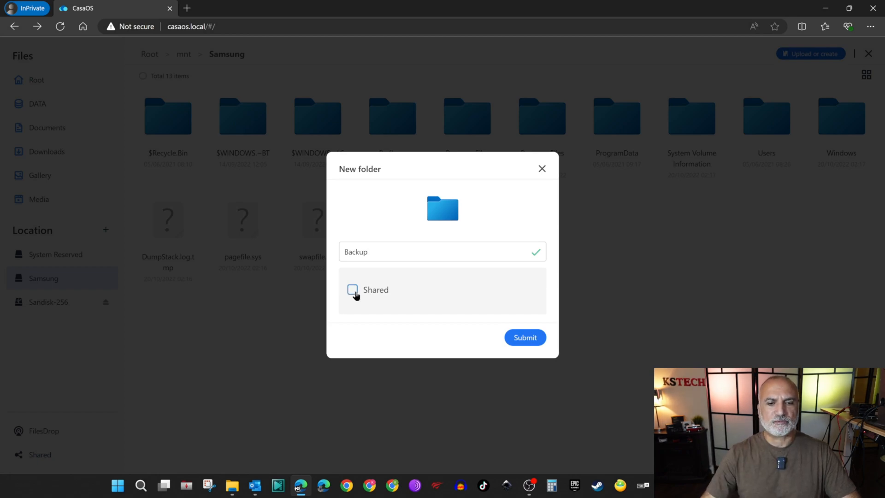
{"action": "left_click", "coordinate": [352, 289]}
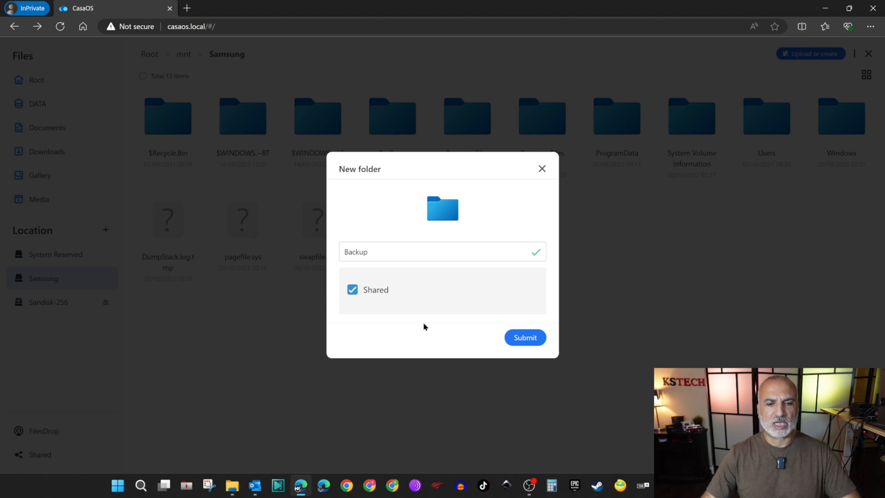
{"action": "mouse_move", "coordinate": [525, 337]}
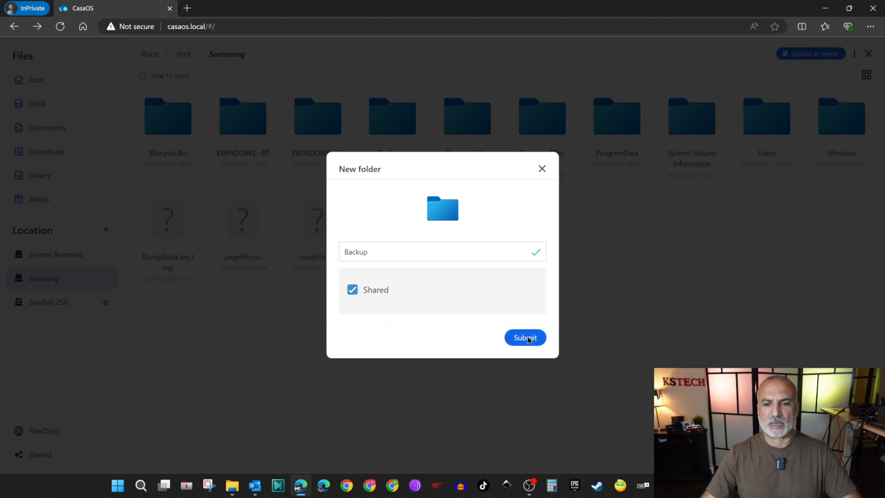
{"action": "left_click", "coordinate": [523, 337]}
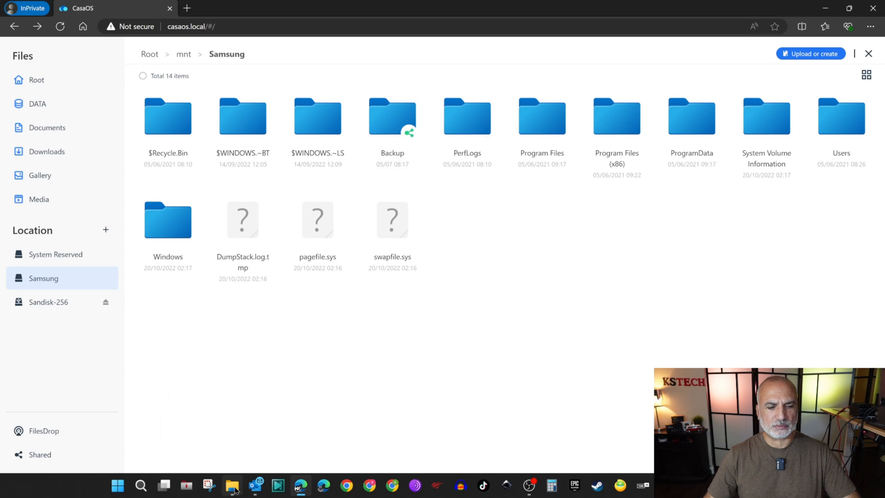
Browse \\casaos.local in File Explorer, confirm Backup is empty, and return to the share list
{"action": "left_click", "coordinate": [232, 485]}
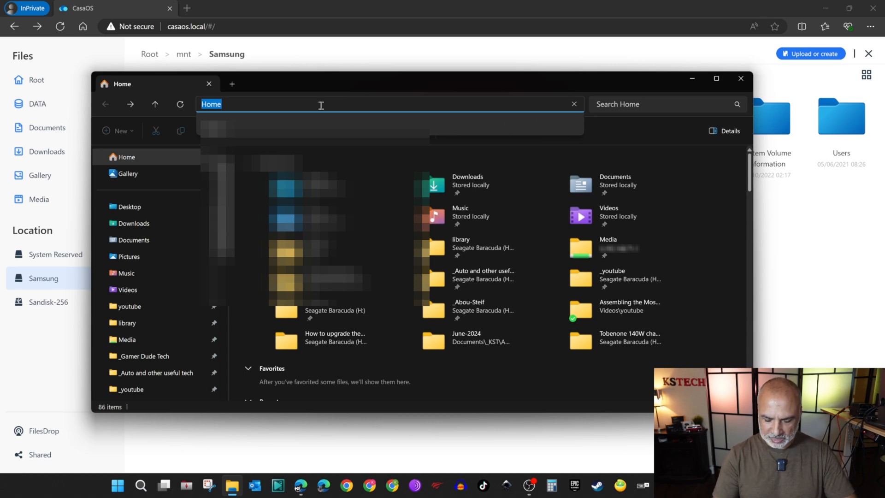
{"action": "type", "text": "\\\\cas"}
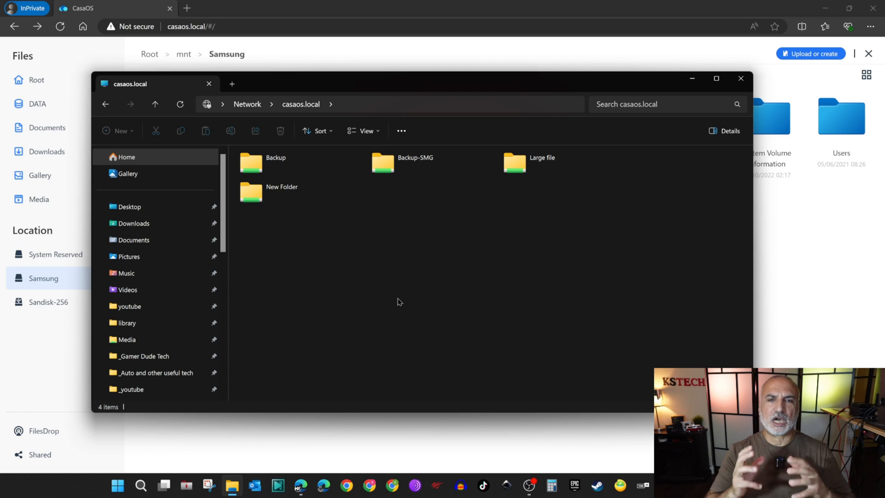
{"action": "mouse_move", "coordinate": [402, 181]}
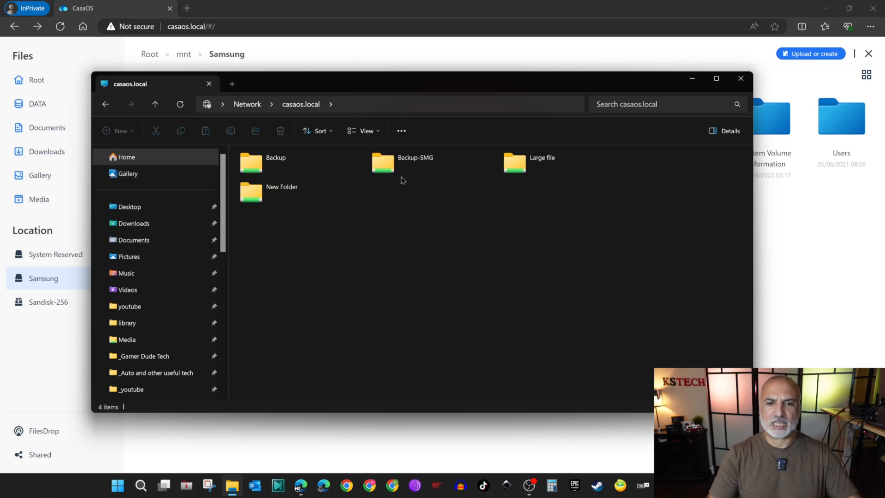
{"action": "mouse_move", "coordinate": [309, 259]}
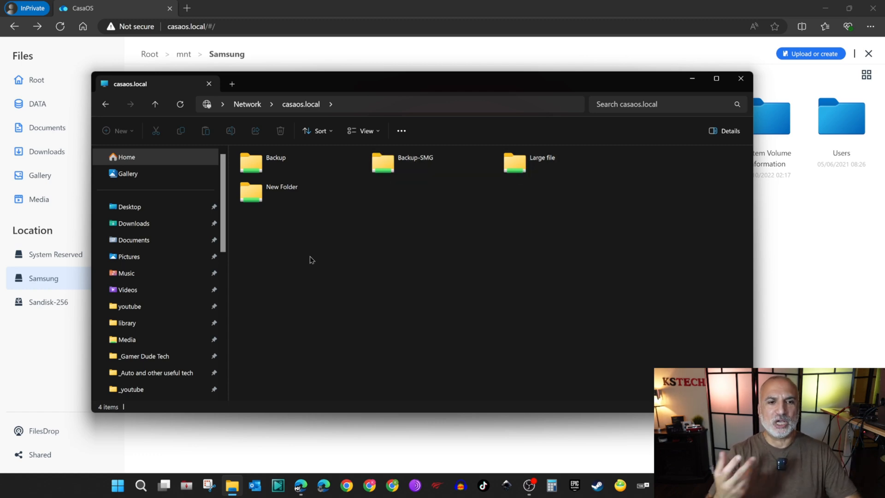
{"action": "mouse_move", "coordinate": [276, 163]}
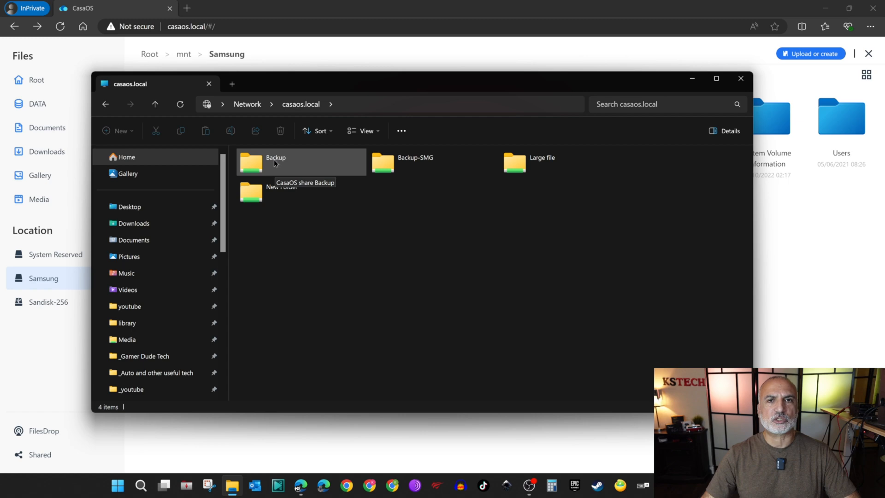
{"action": "mouse_move", "coordinate": [345, 271]}
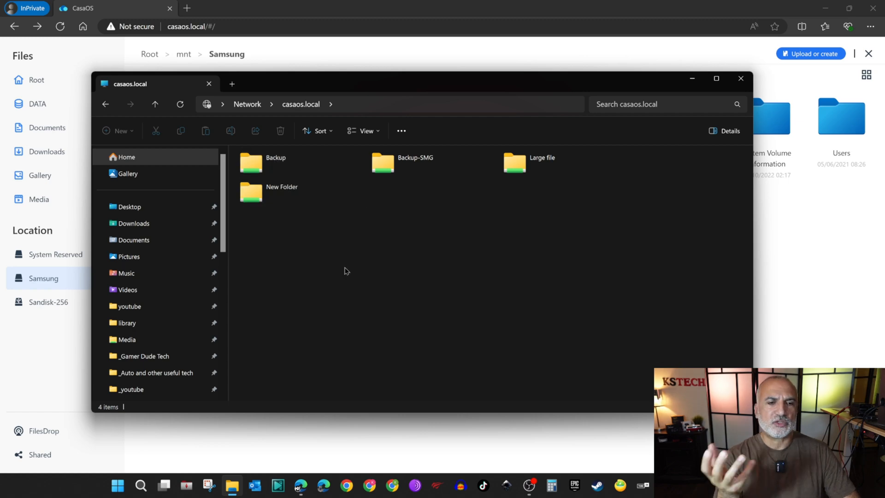
{"action": "double_click", "coordinate": [276, 157]}
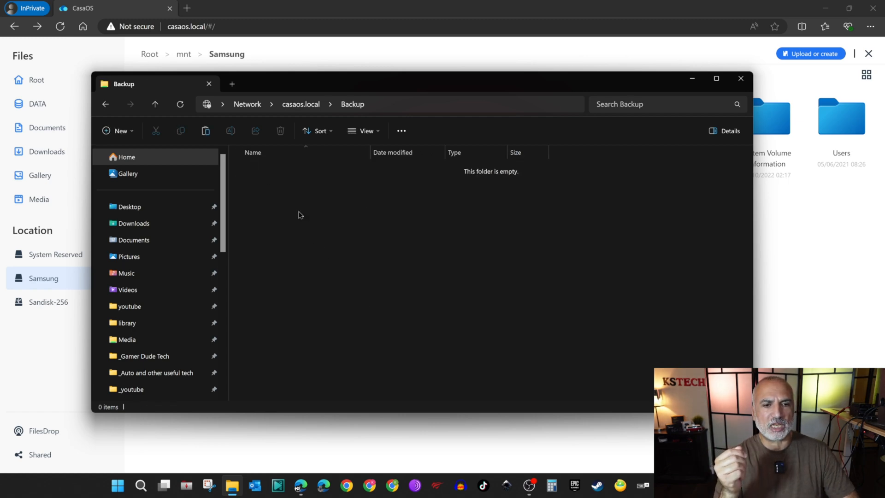
{"action": "mouse_move", "coordinate": [115, 123]}
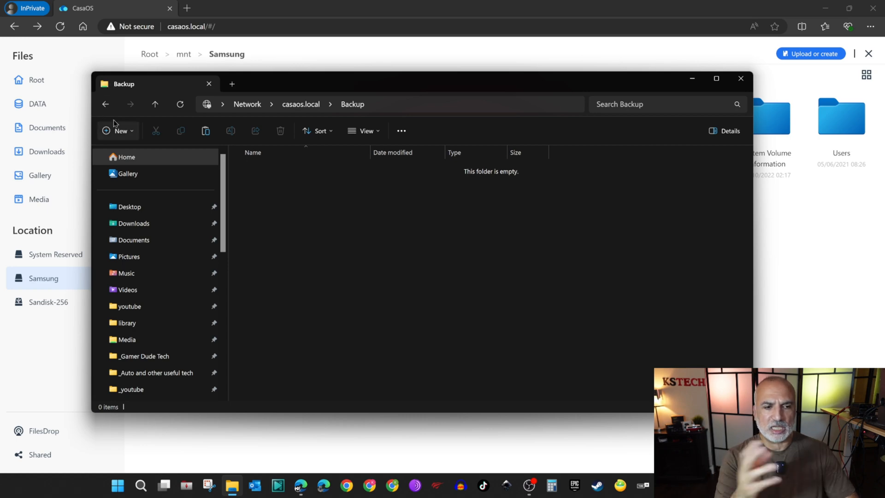
{"action": "mouse_move", "coordinate": [106, 104]}
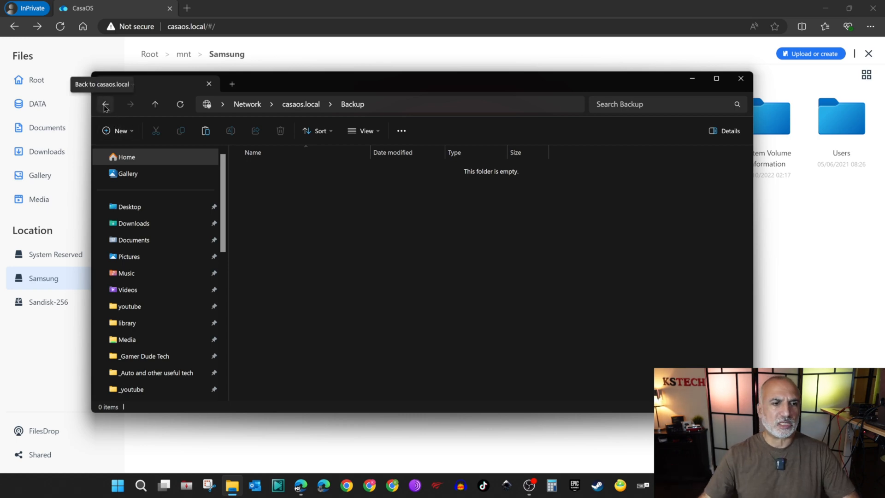
{"action": "left_click", "coordinate": [105, 104]}
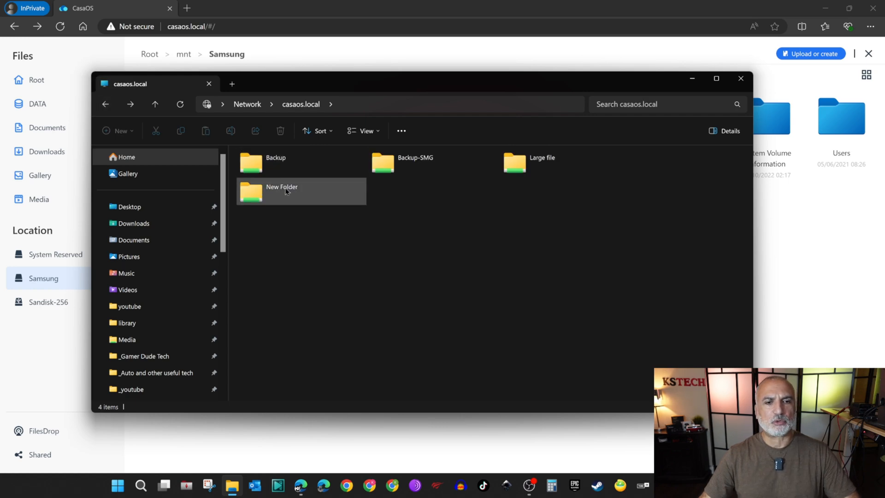
{"action": "left_click", "coordinate": [274, 162]}
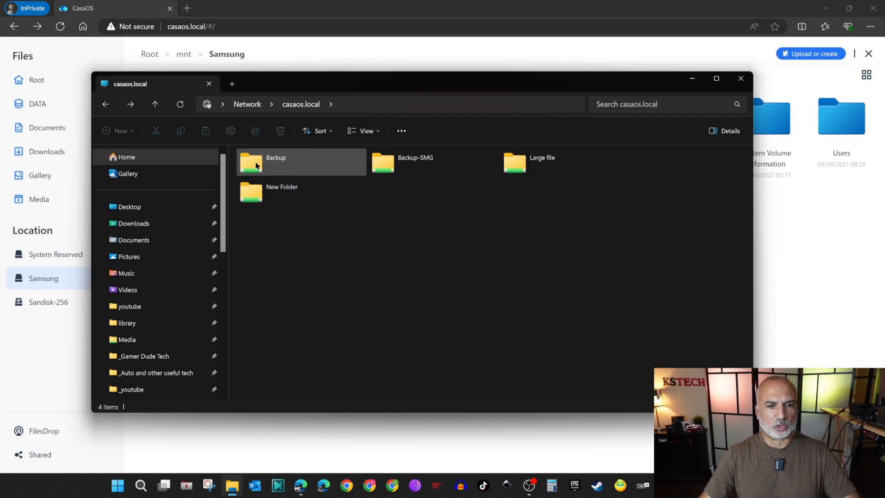
Map the Backup share as drive Z: with reconnect at sign-in
{"action": "right_click", "coordinate": [274, 162]}
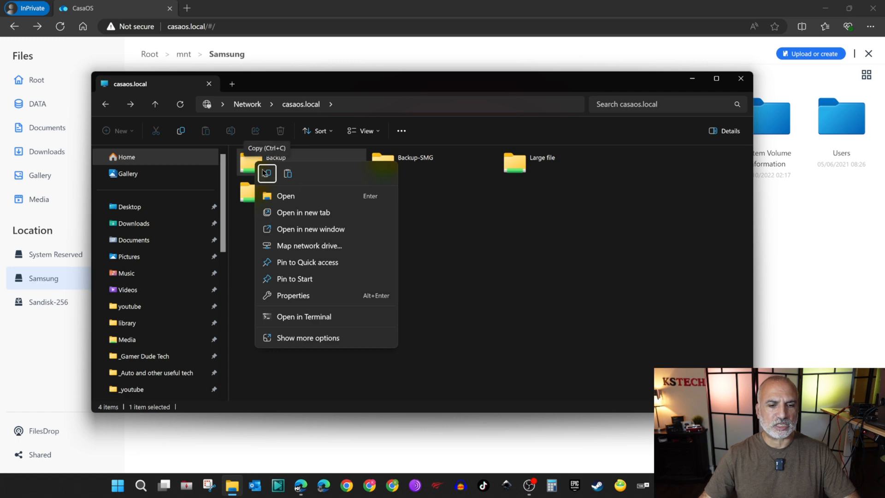
{"action": "left_click", "coordinate": [309, 246]}
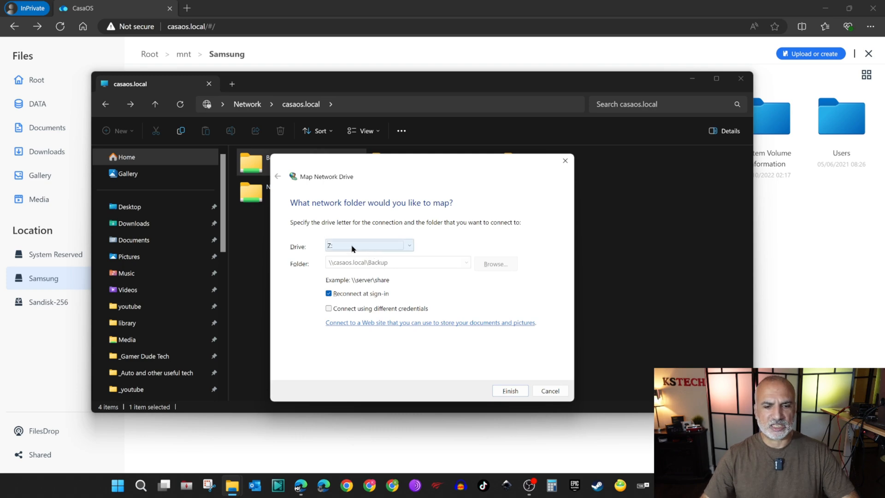
{"action": "mouse_move", "coordinate": [368, 294]}
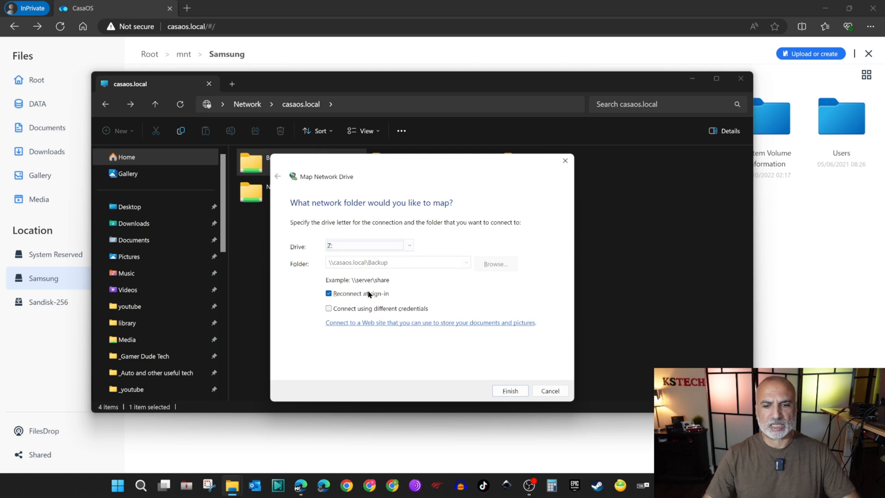
{"action": "mouse_move", "coordinate": [430, 329]}
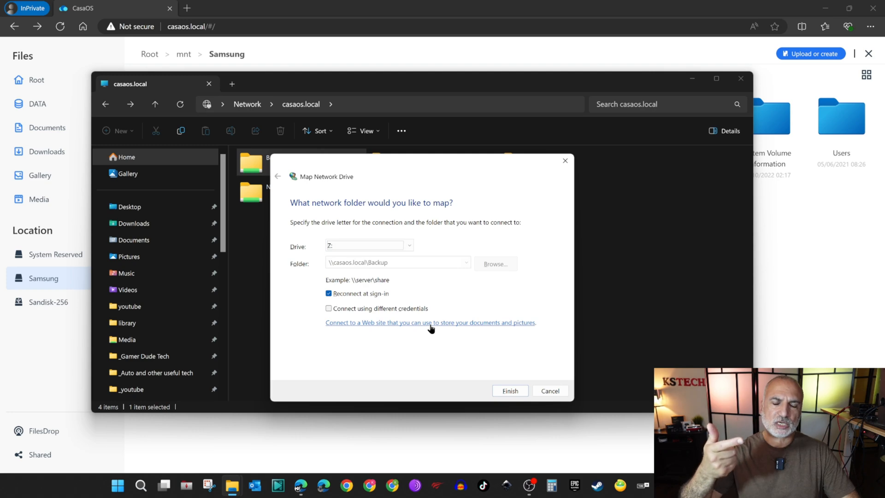
{"action": "mouse_move", "coordinate": [507, 397]}
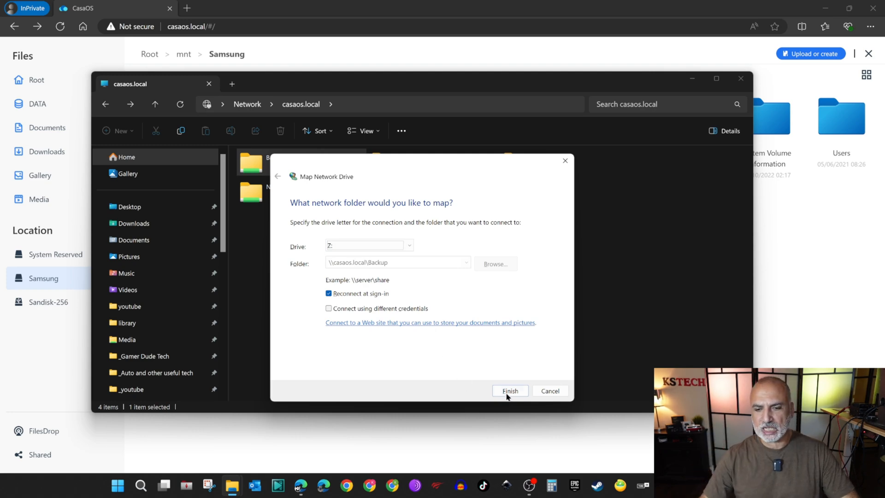
{"action": "left_click", "coordinate": [509, 391]}
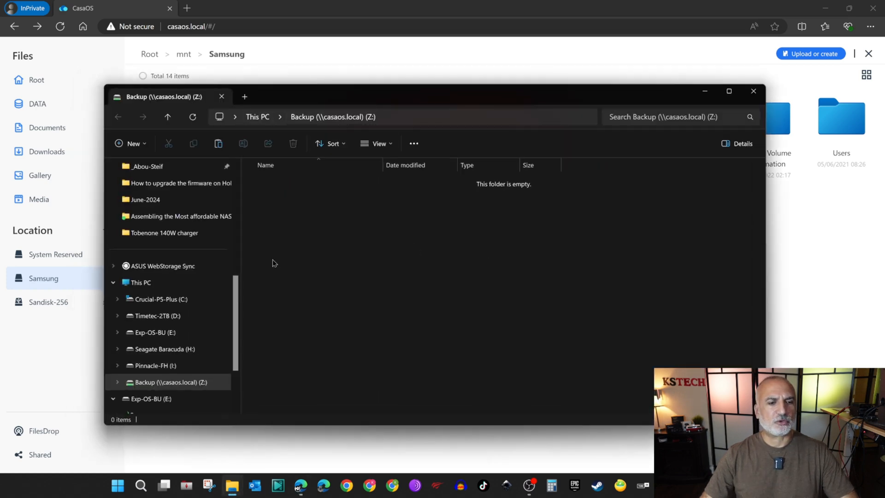
Open Backup (Z:) from This PC, then switch to the Tobenone 140W charger tab
{"action": "left_click", "coordinate": [141, 282]}
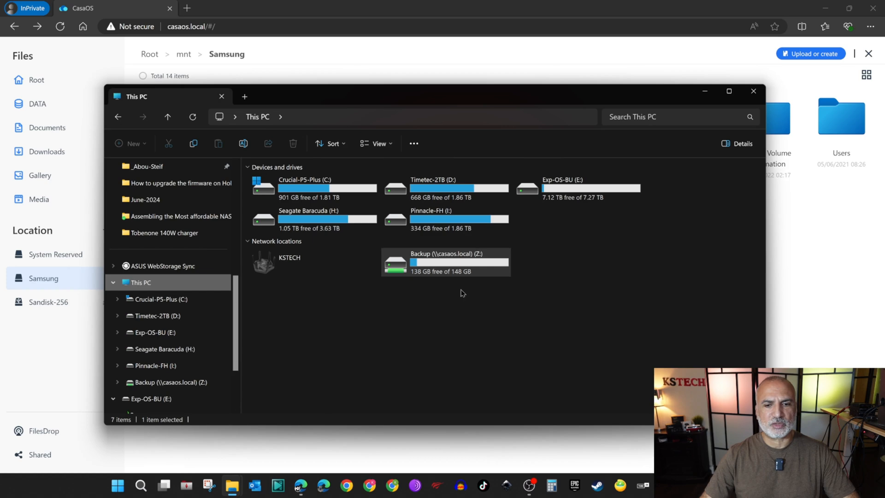
{"action": "double_click", "coordinate": [445, 261]}
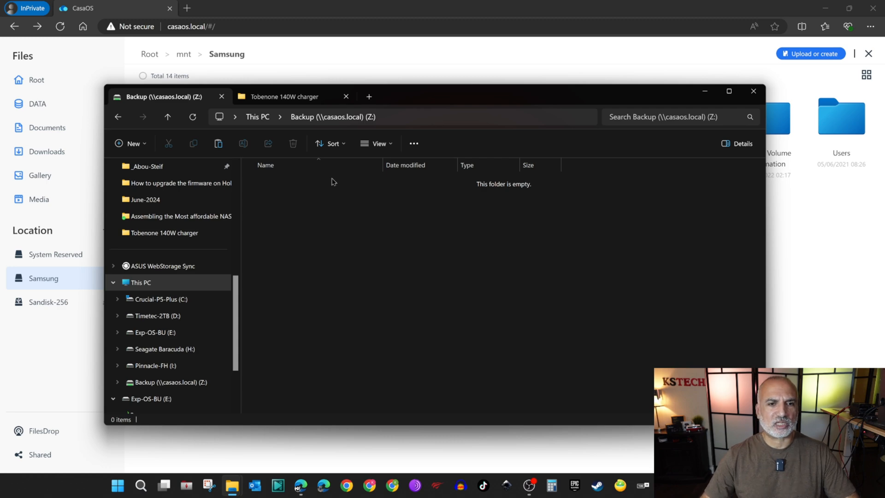
{"action": "left_click", "coordinate": [284, 96]}
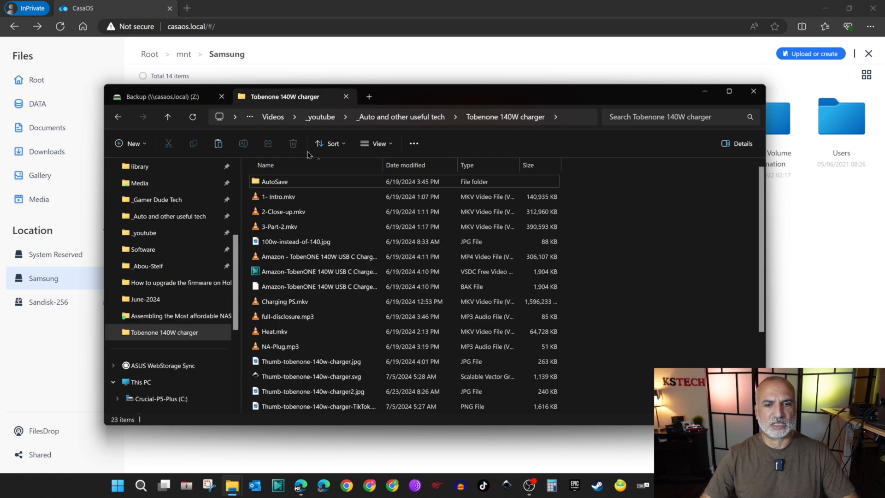